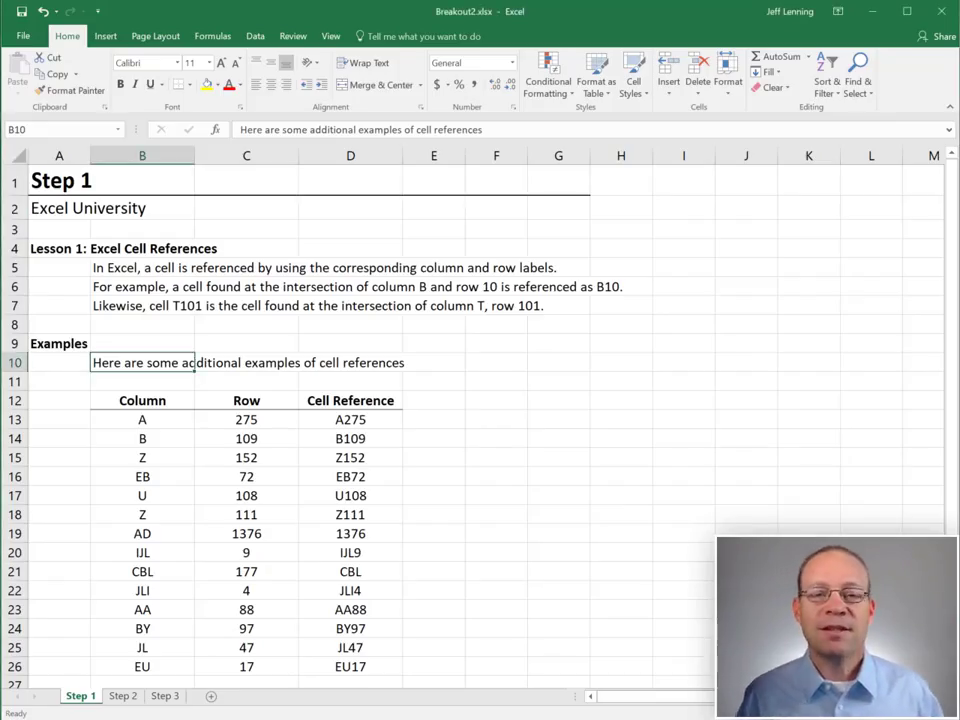
mouse_move(207, 367)
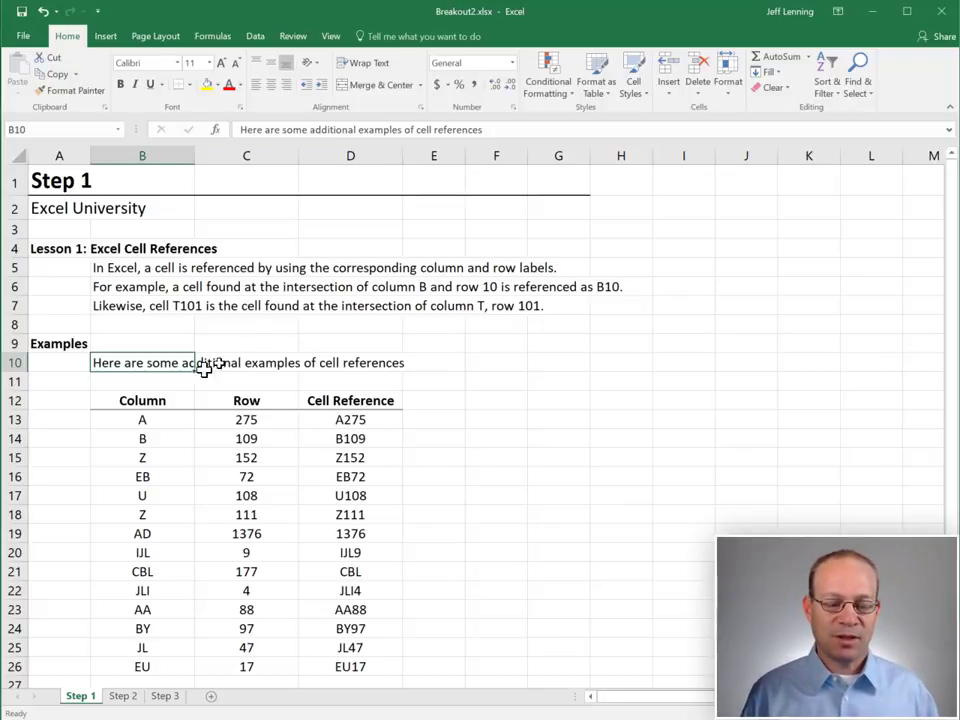
Step: View the Step 2 sheet, then the Step 3 sheet with its key cells and code grid
click(122, 695)
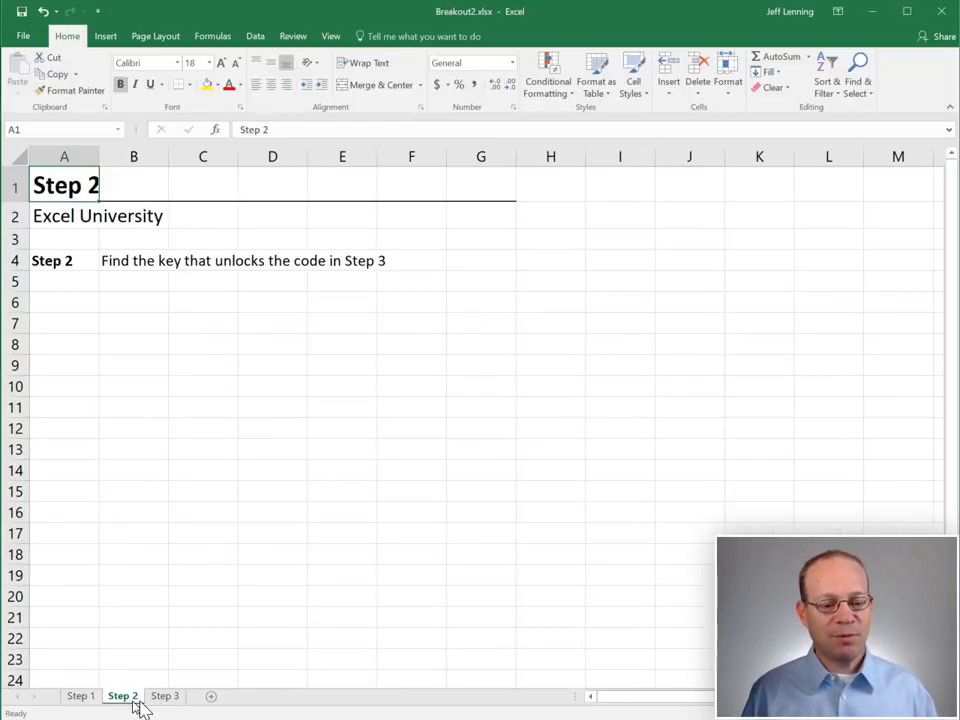
click(164, 695)
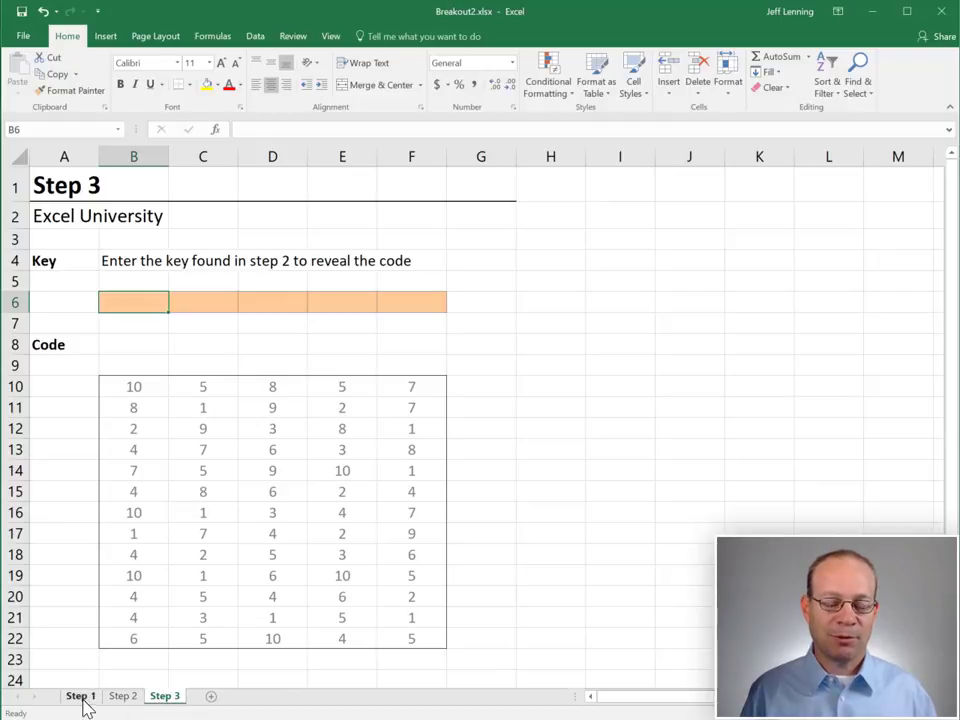
Step: Go back to the Step 1 sheet showing the cell-reference examples table
click(80, 695)
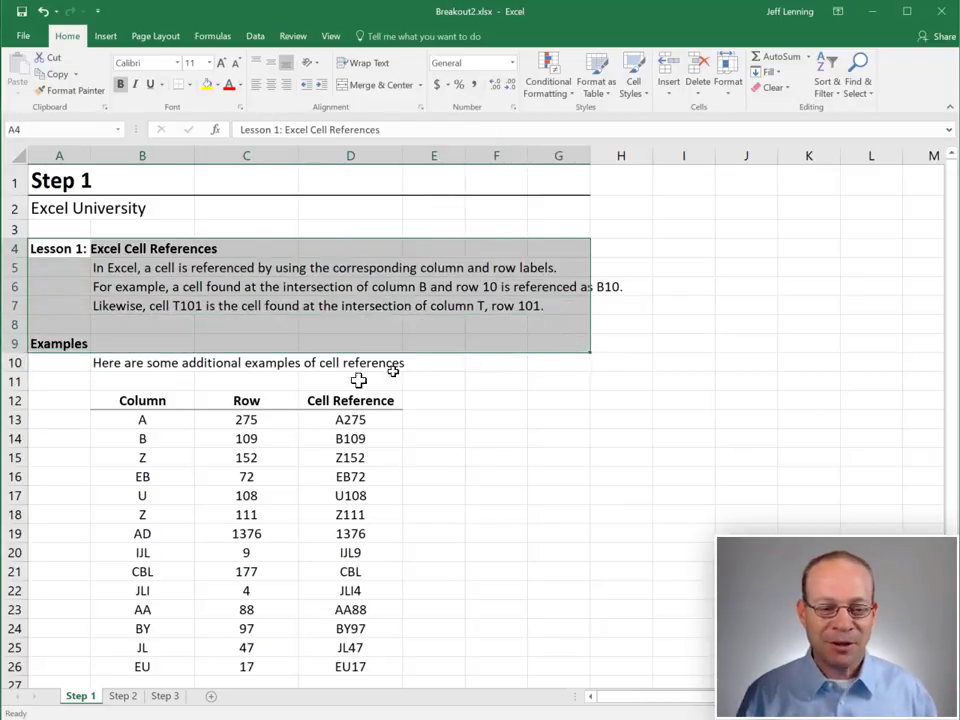
drag(142, 400, 350, 628)
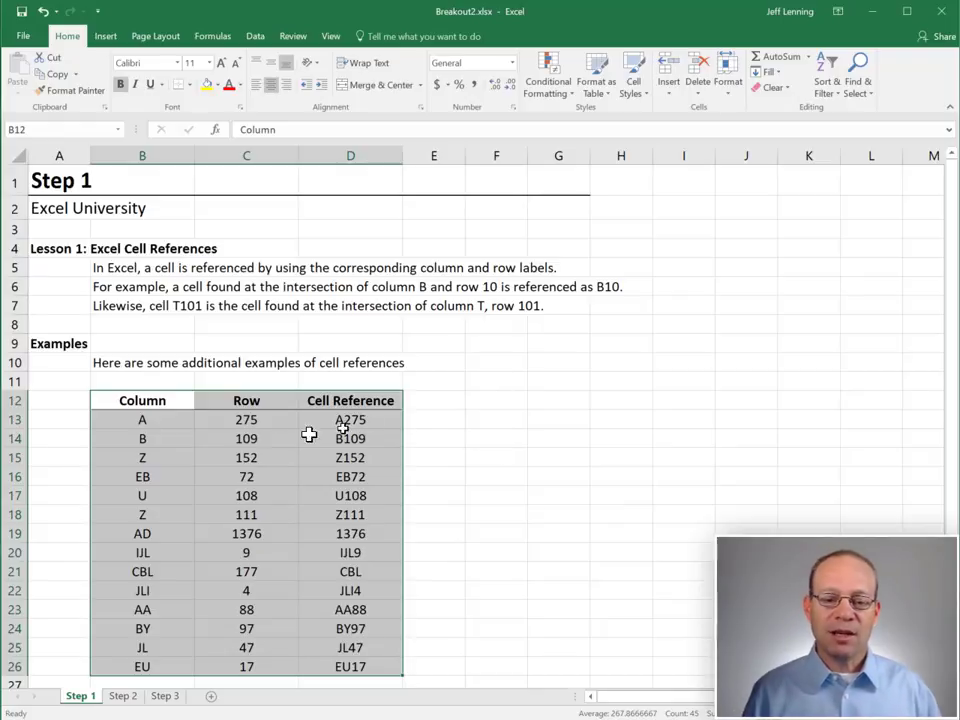
mouse_move(475, 439)
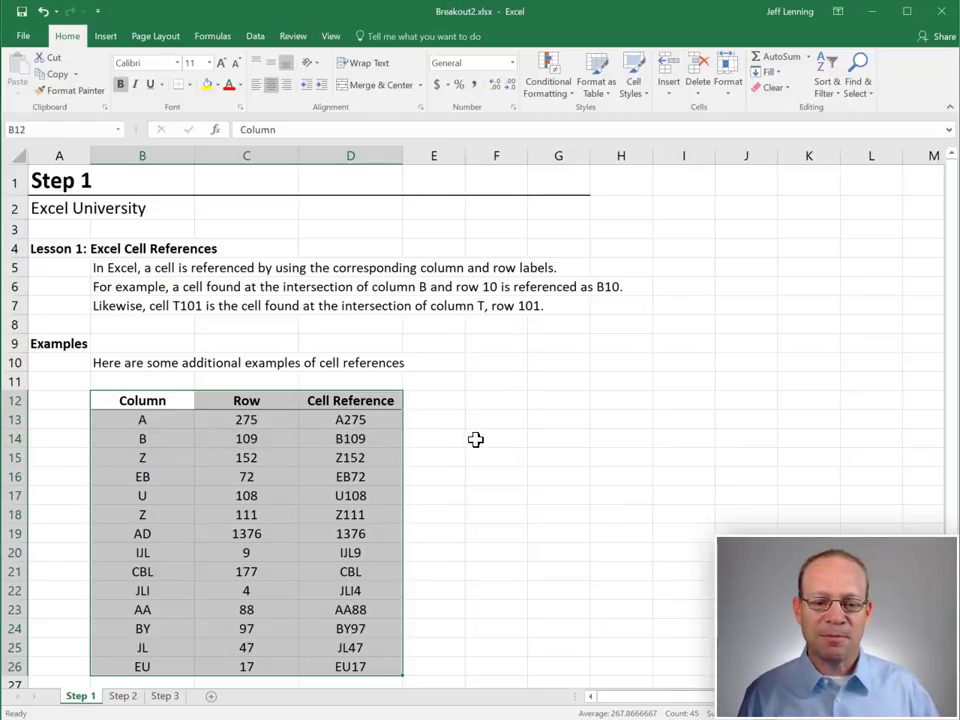
click(142, 419)
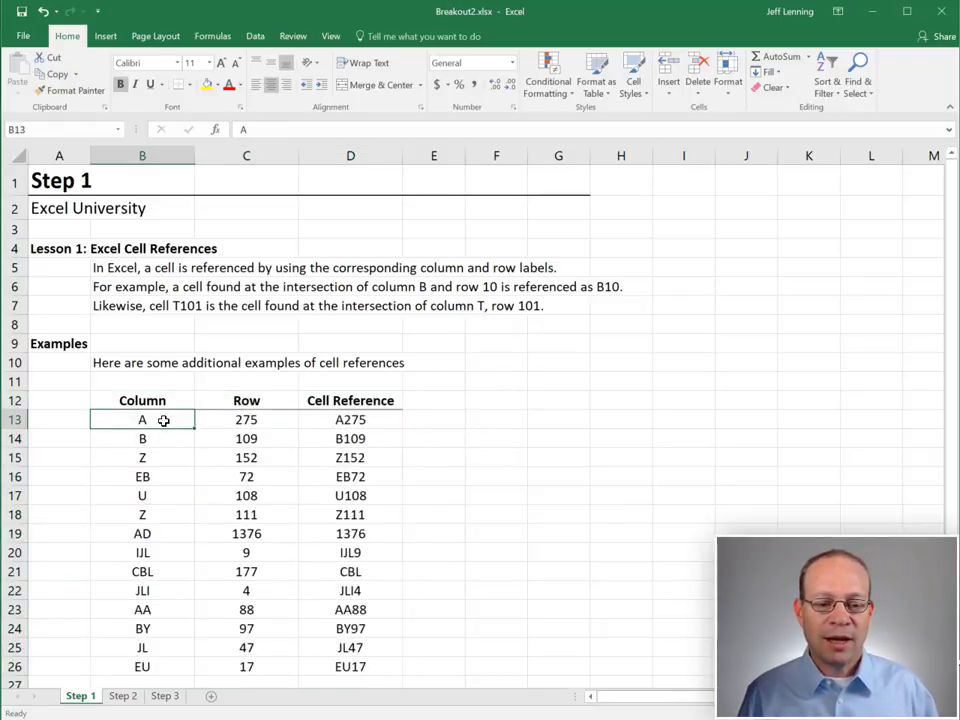
click(246, 419)
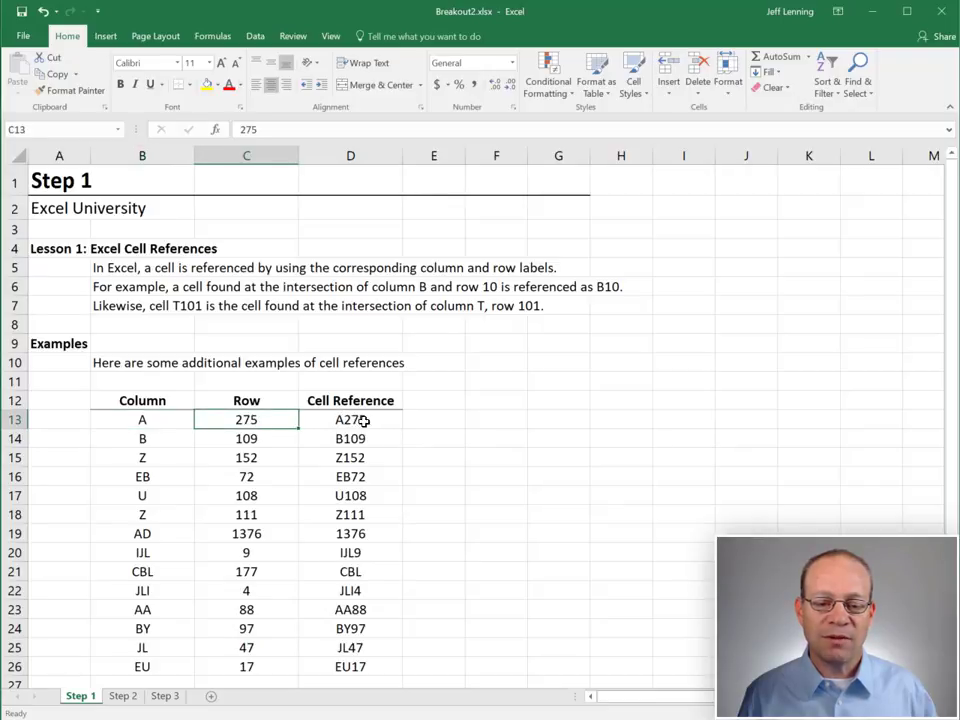
click(350, 419)
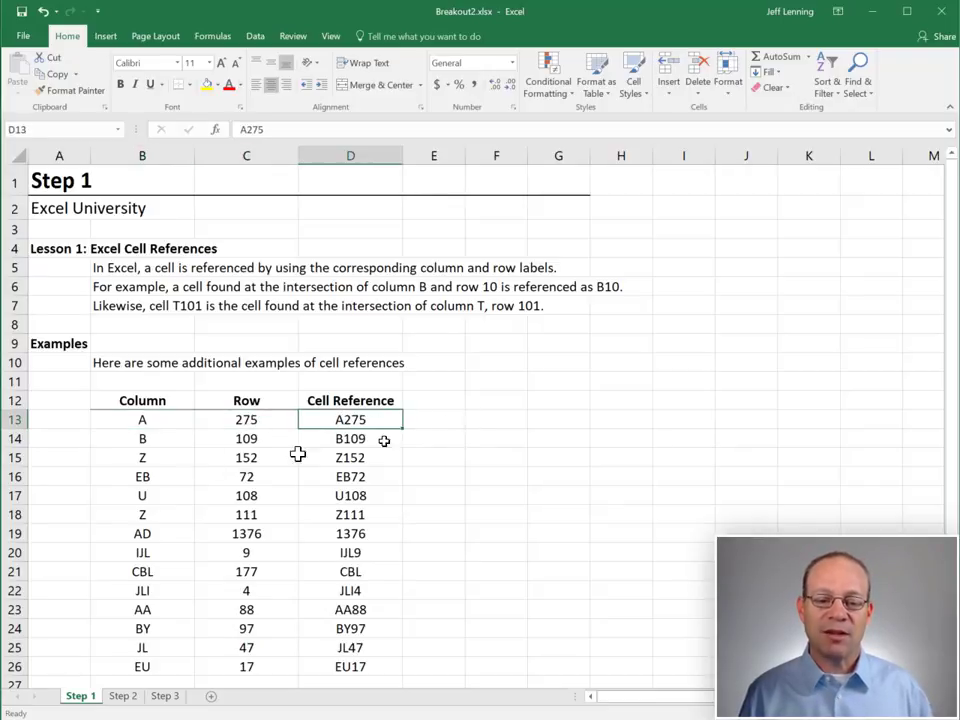
click(350, 438)
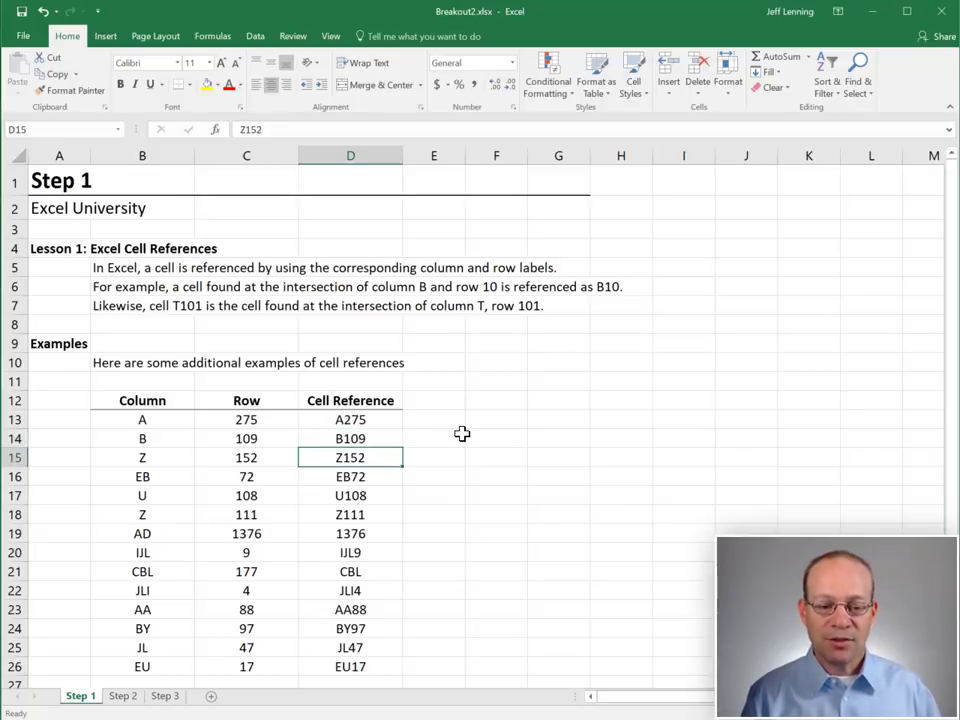
click(350, 495)
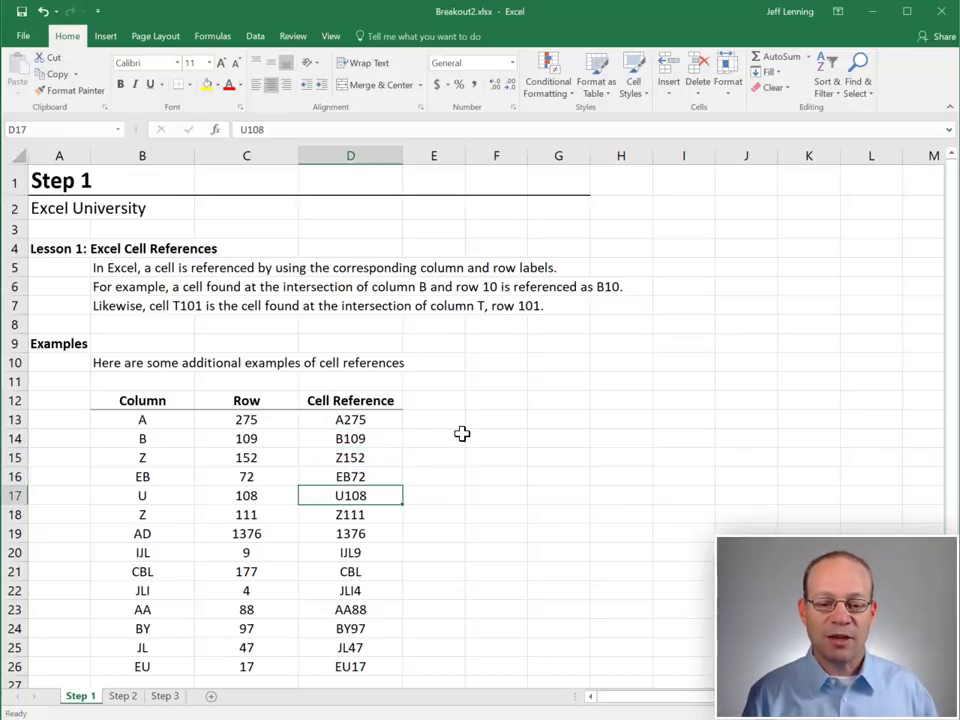
click(350, 533)
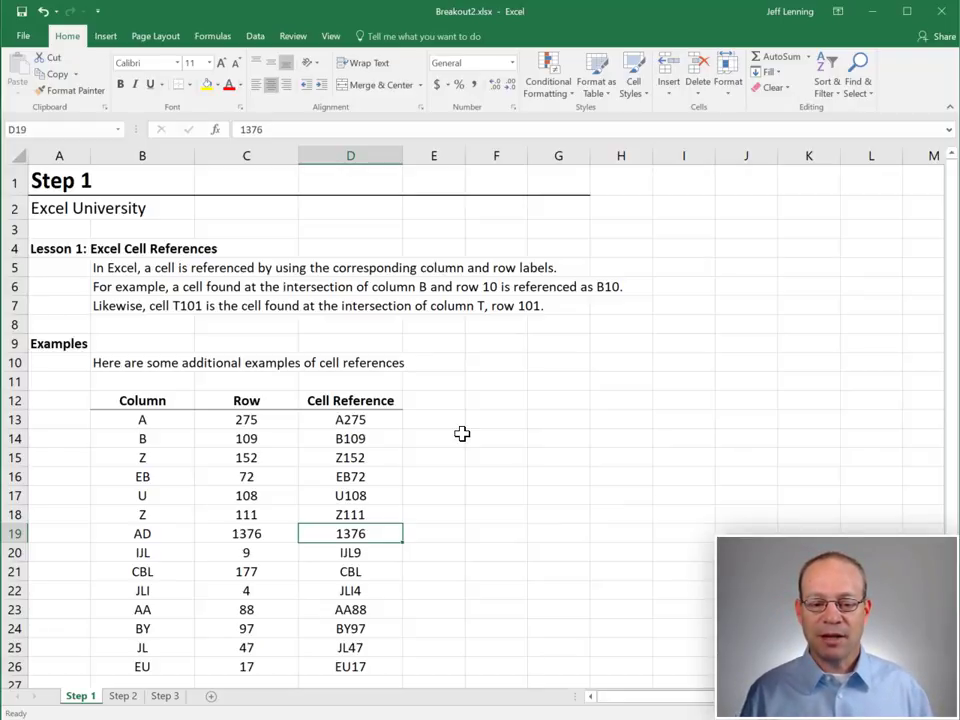
mouse_move(188, 531)
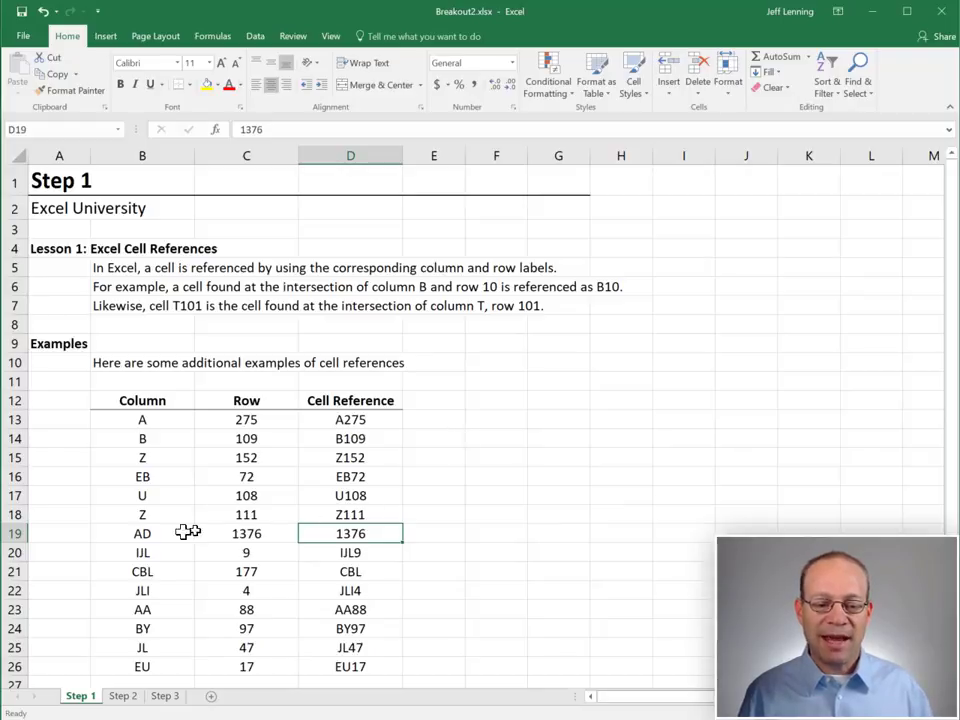
drag(142, 533, 350, 533)
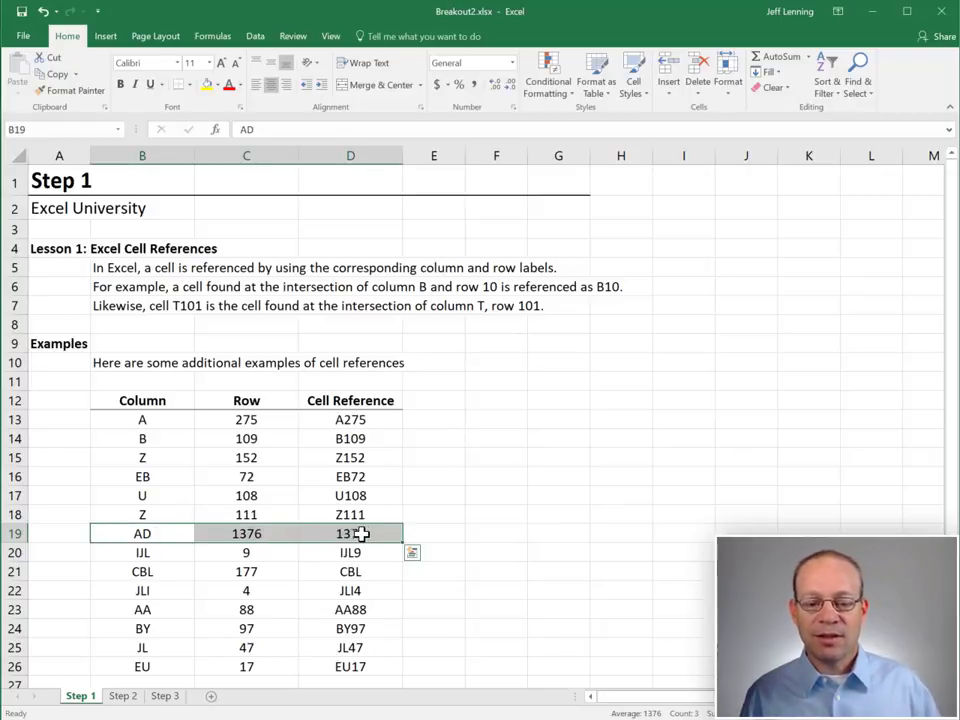
click(350, 533)
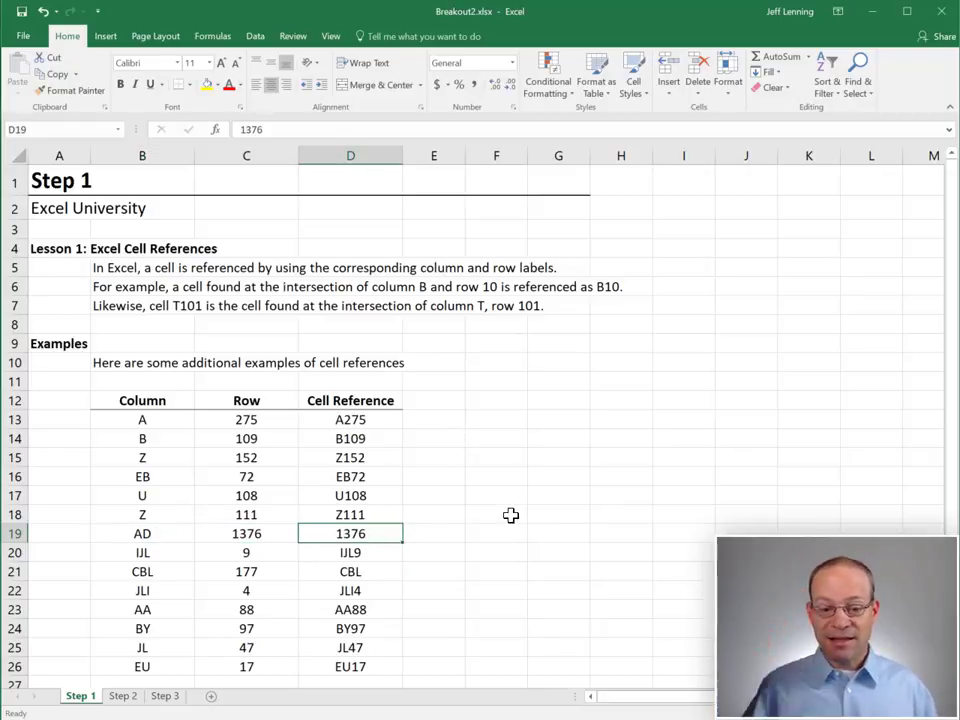
click(350, 571)
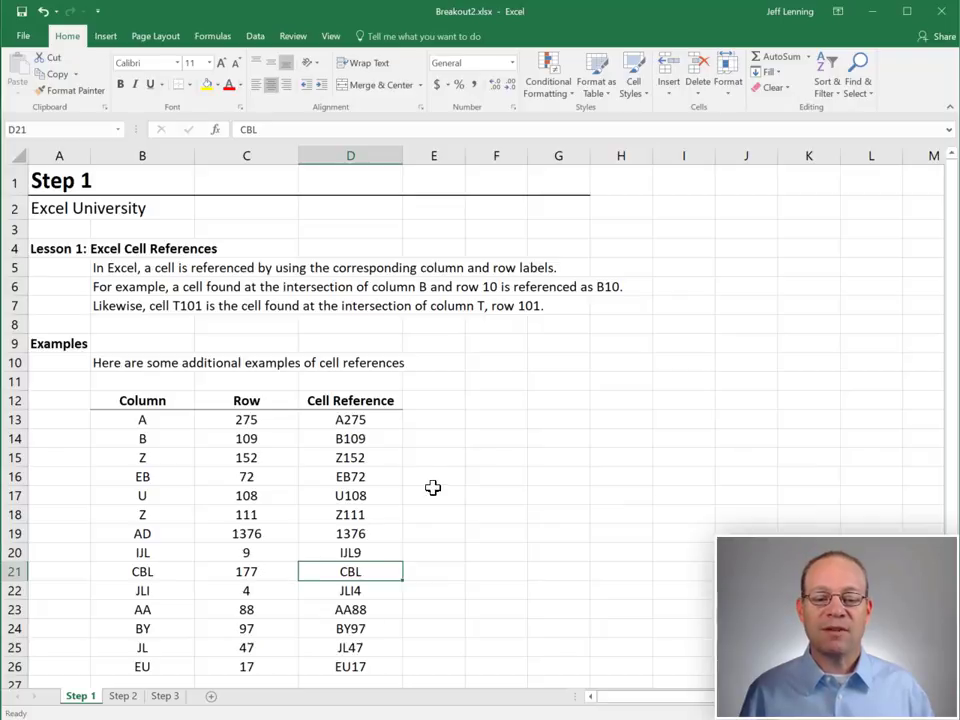
mouse_move(437, 453)
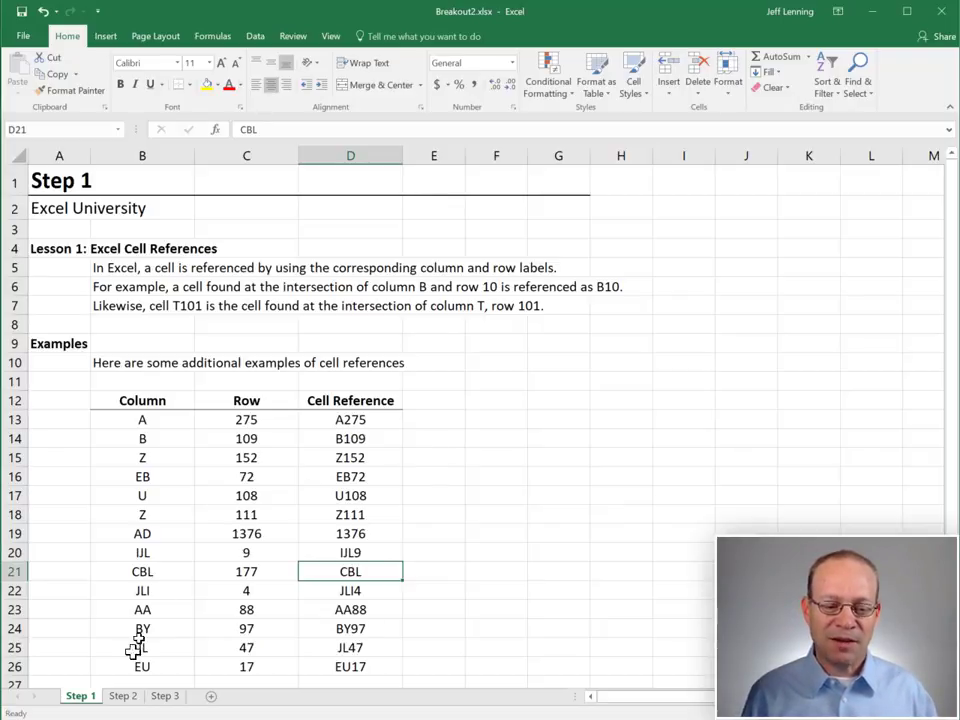
click(122, 695)
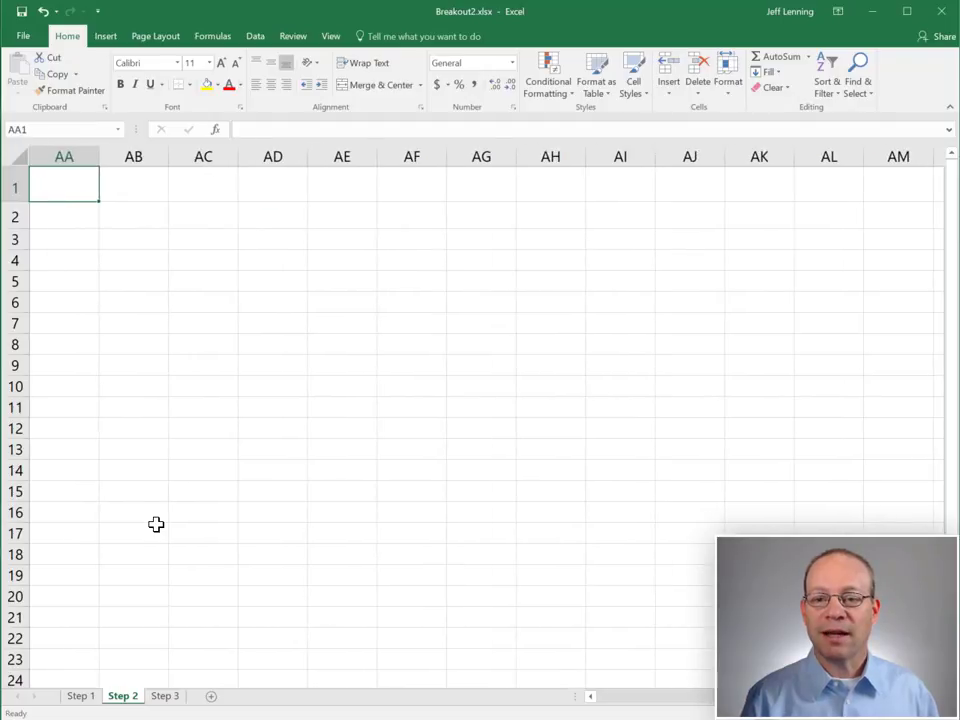
Step: Navigate down column AD to cell AD177 on Step 2 and reveal the hidden key 92735
click(272, 216)
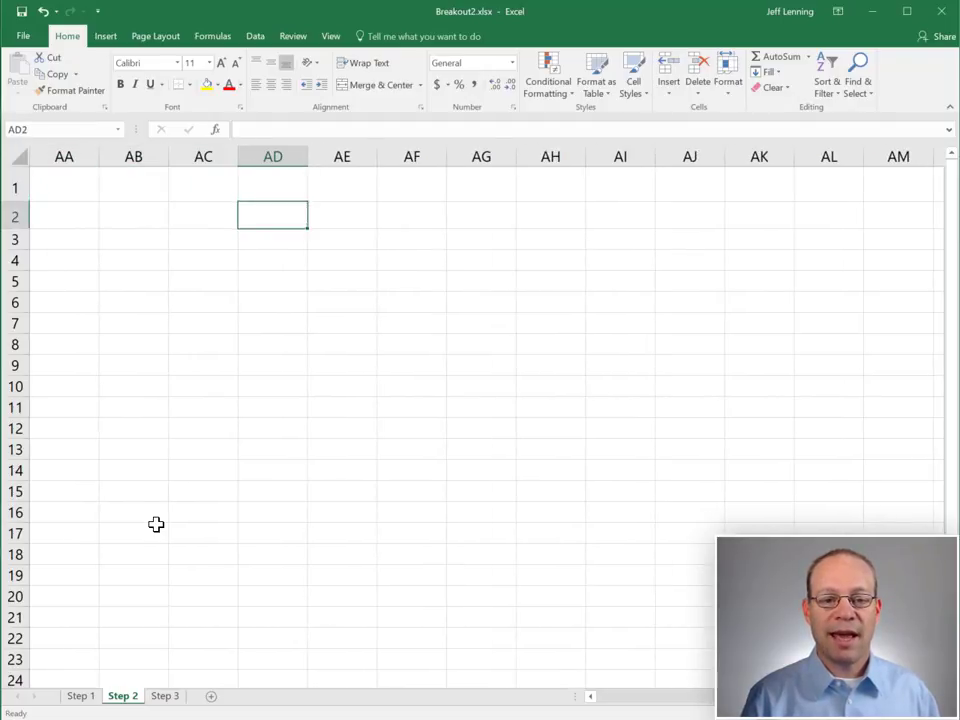
scroll(down, 3)
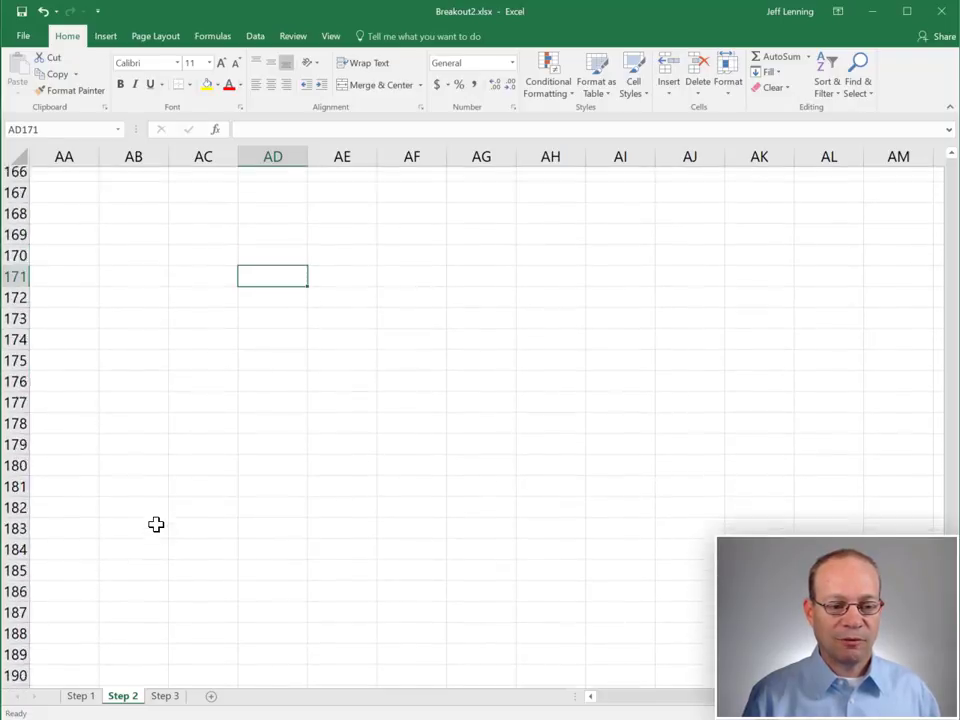
scroll(down, 3)
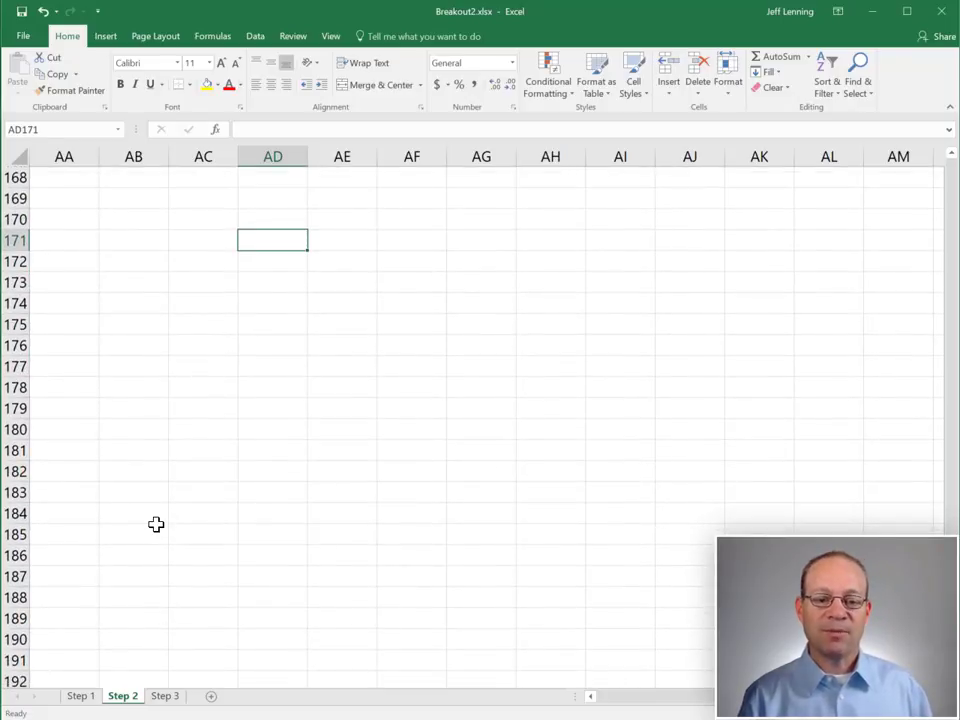
click(272, 345)
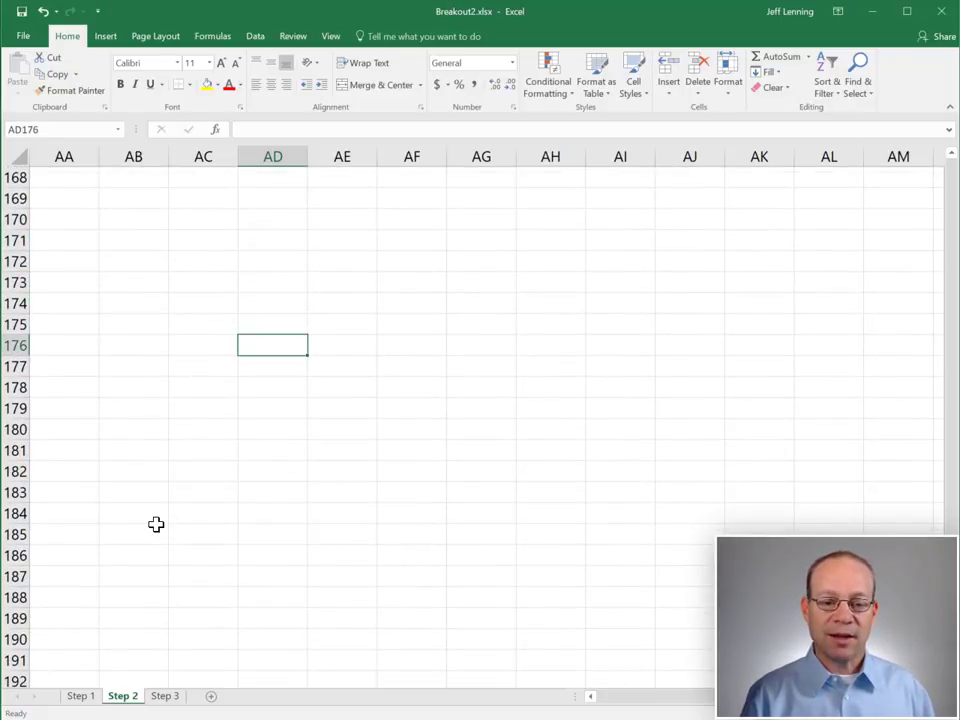
click(272, 366)
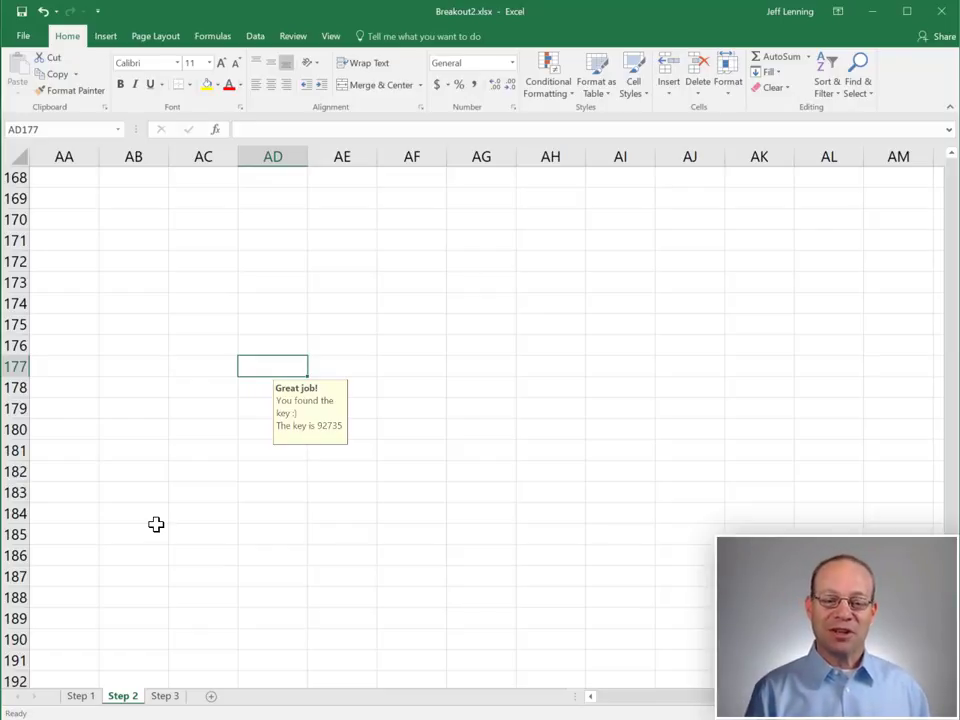
Step: Enter the key's first digit 9 into the Step 3 key cell B6
click(164, 695)
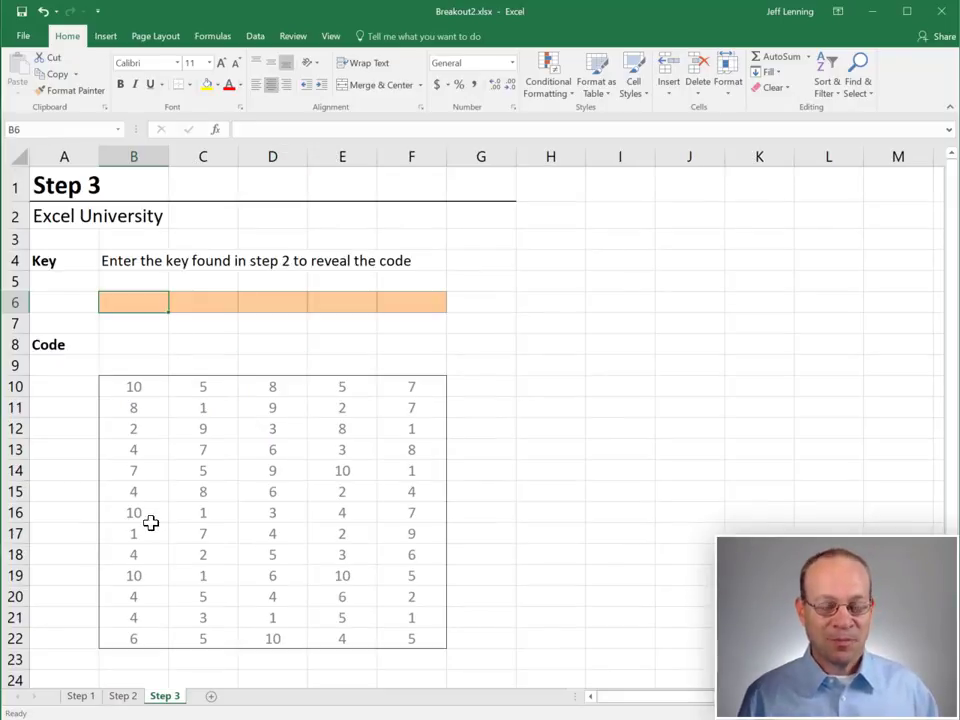
text(9)
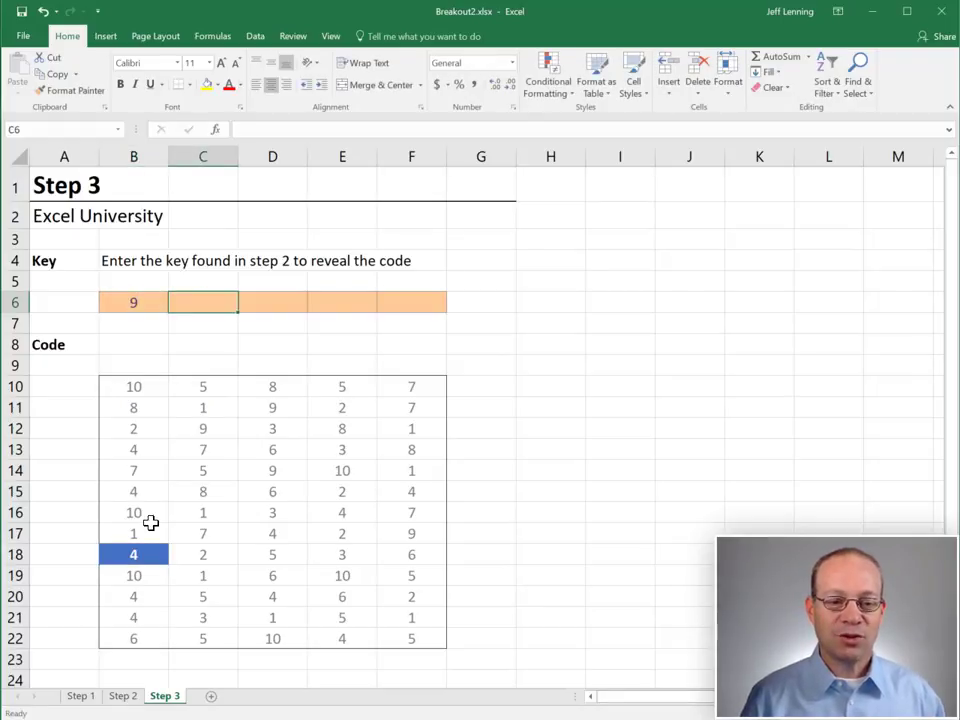